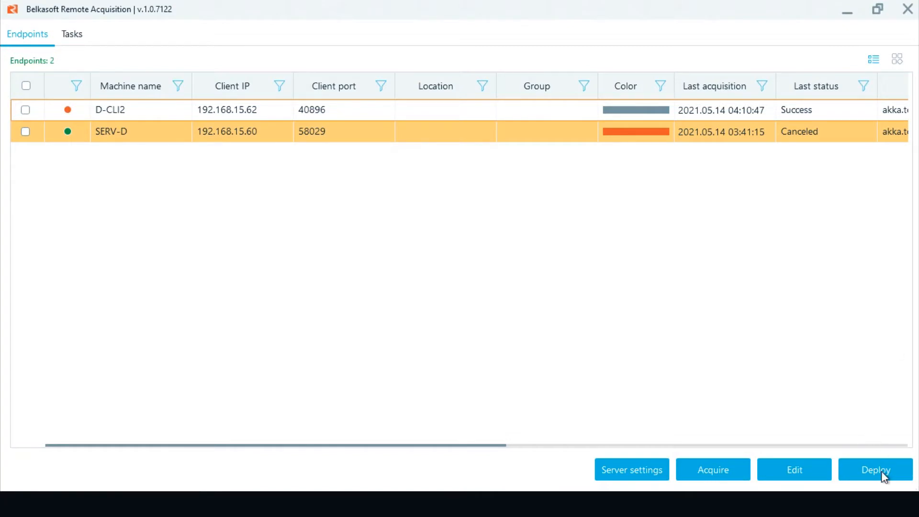
- Start a new agent deployment, trying location options before choosing the same address range as the server
left_click(875, 470)
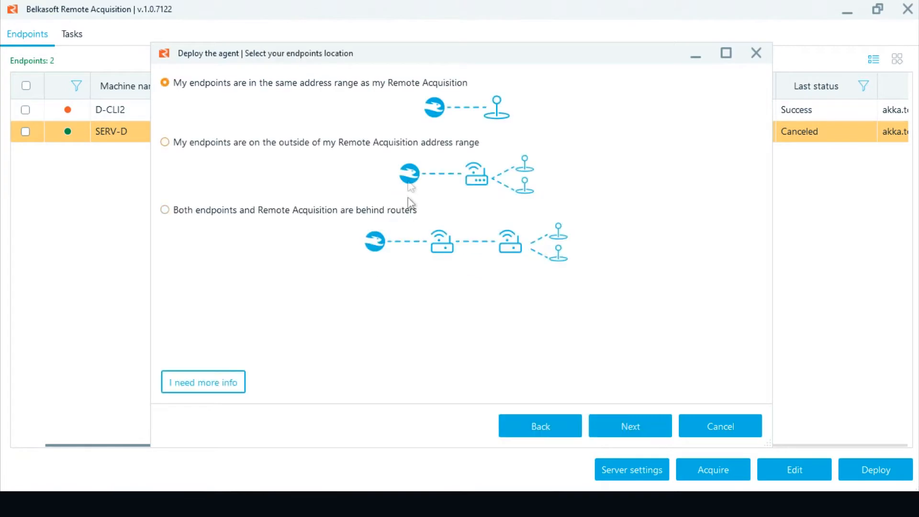
mouse_move(204, 98)
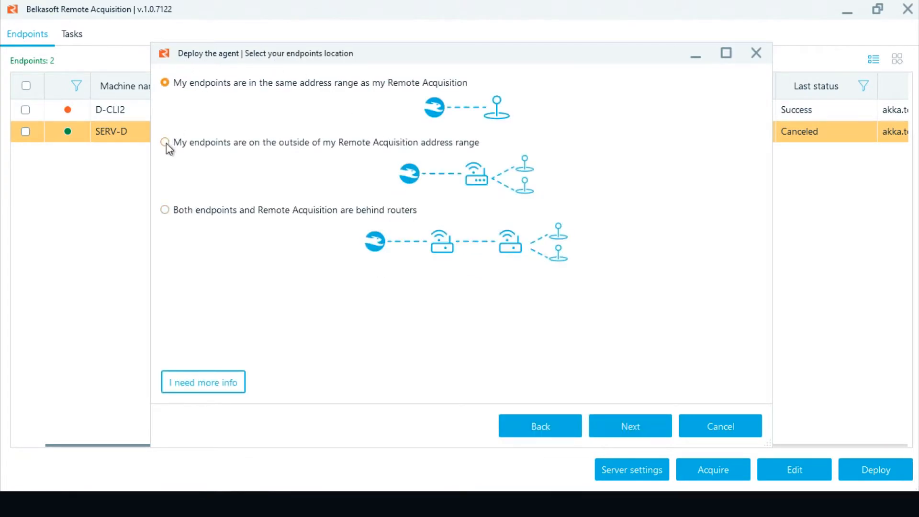
left_click(165, 143)
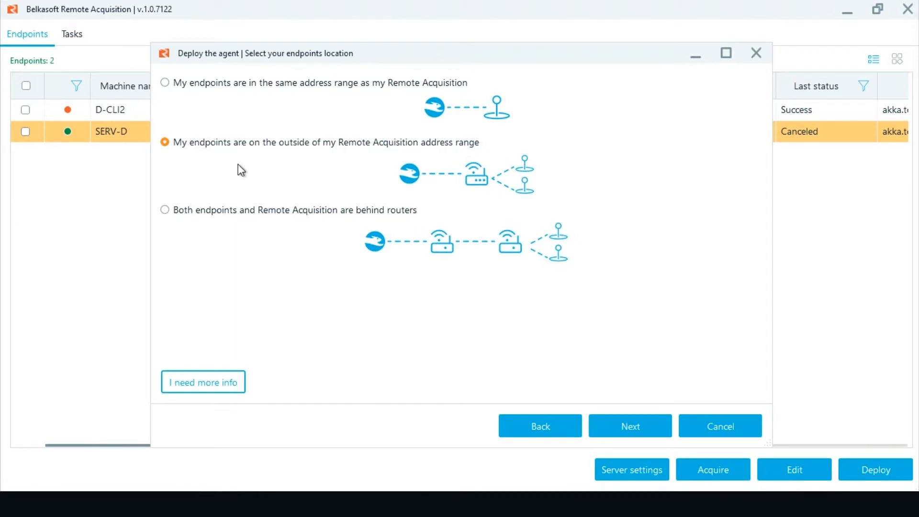
left_click(165, 209)
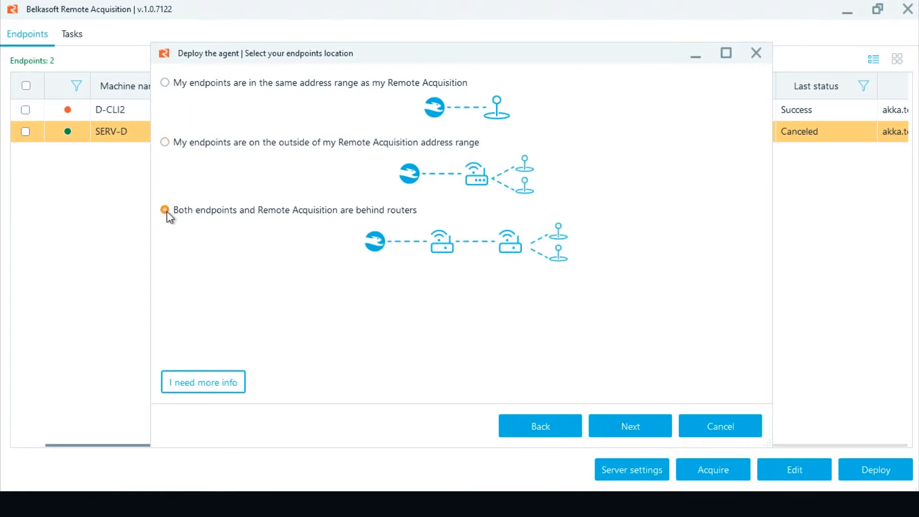
left_click(164, 210)
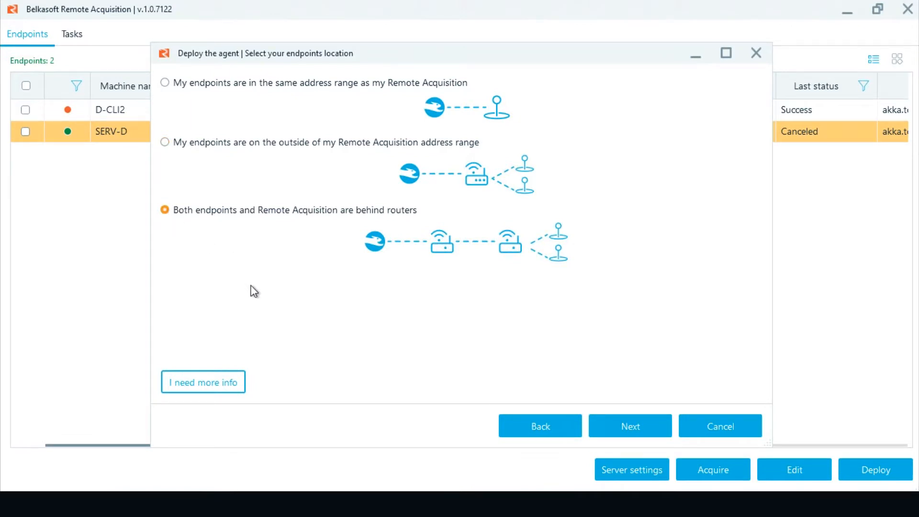
left_click(165, 82)
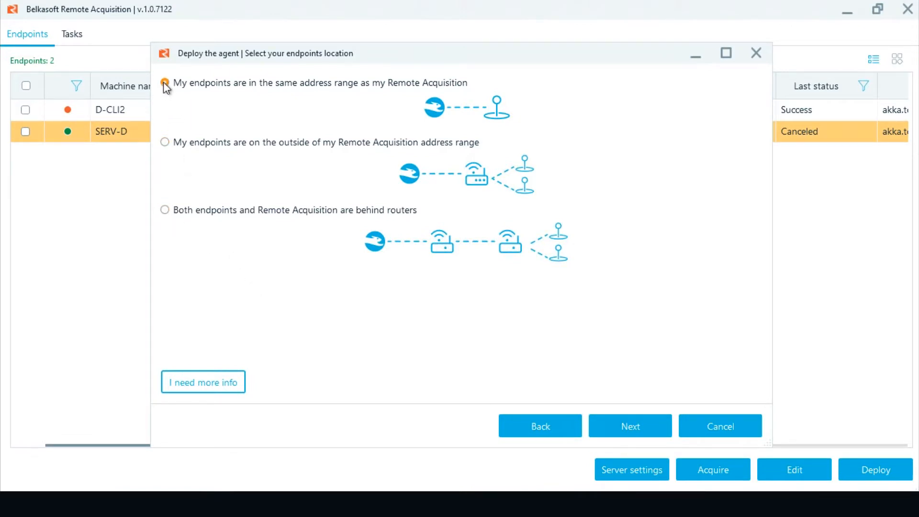
left_click(165, 83)
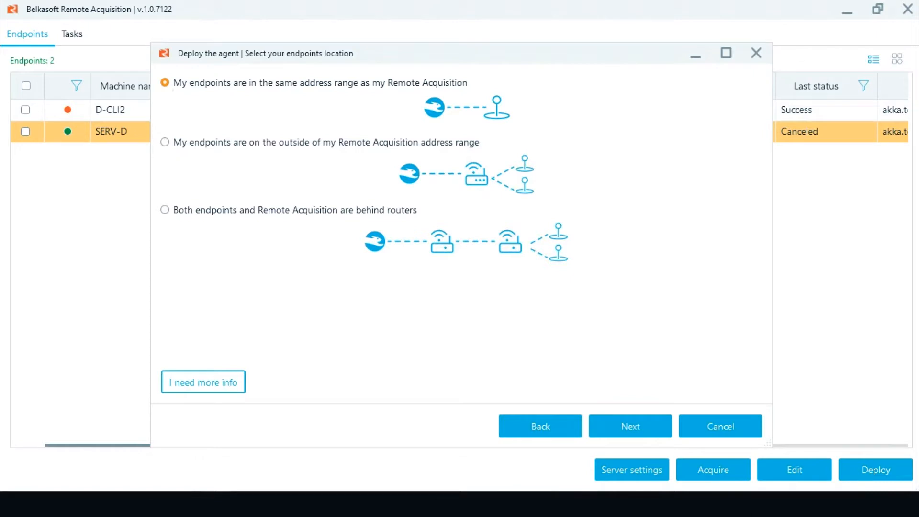
- Exit the deployment wizard, returning to the list of three endpoints
left_click(204, 382)
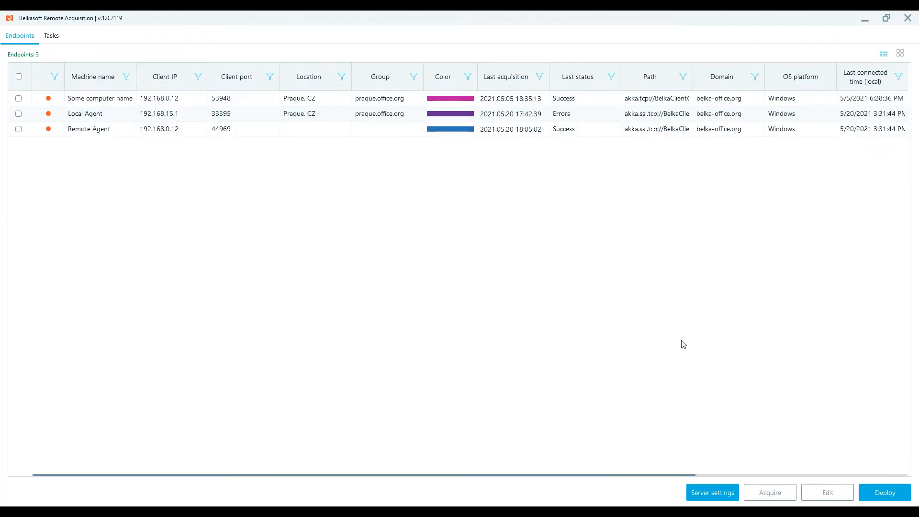
mouse_move(782, 354)
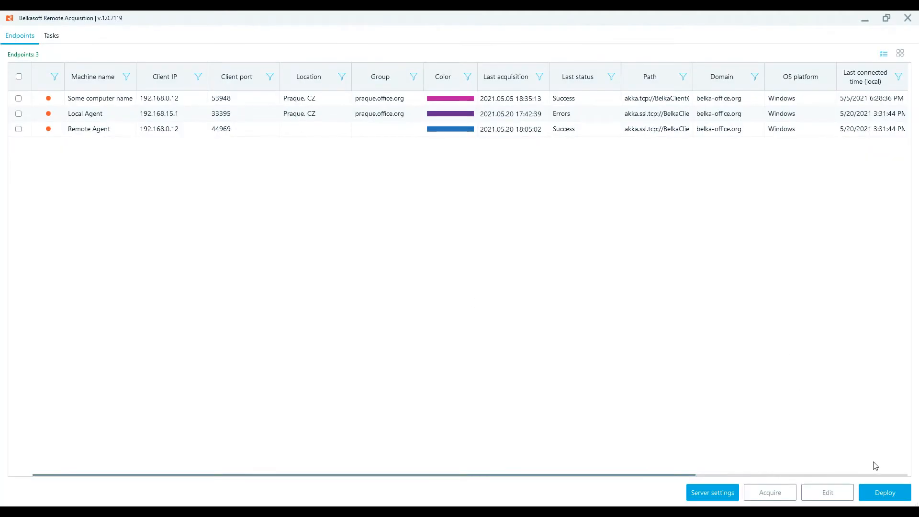
- Set up a Local Windows agent with automatic IP and port, and reach the review
left_click(886, 492)
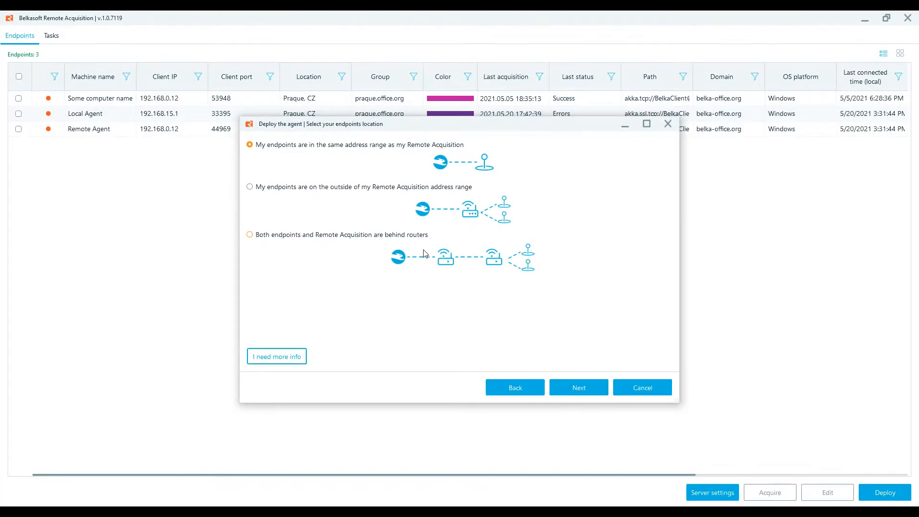
left_click(579, 387)
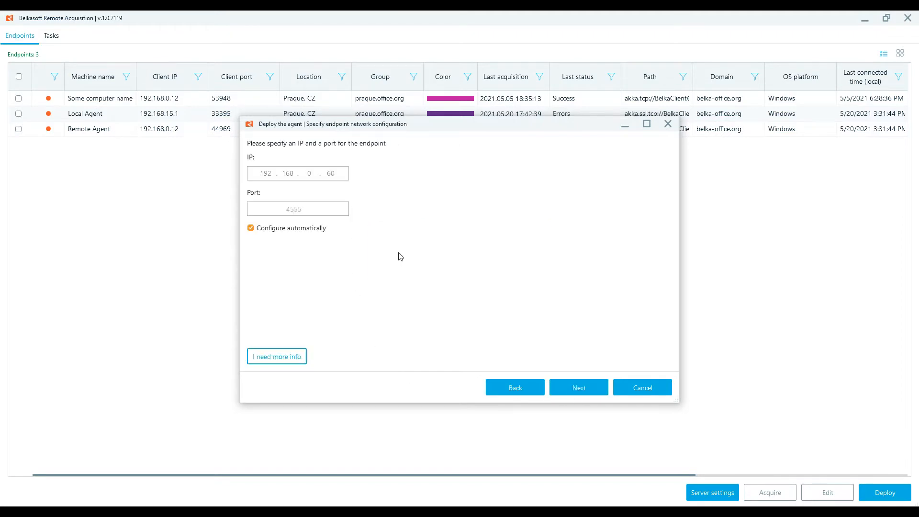
left_click(250, 228)
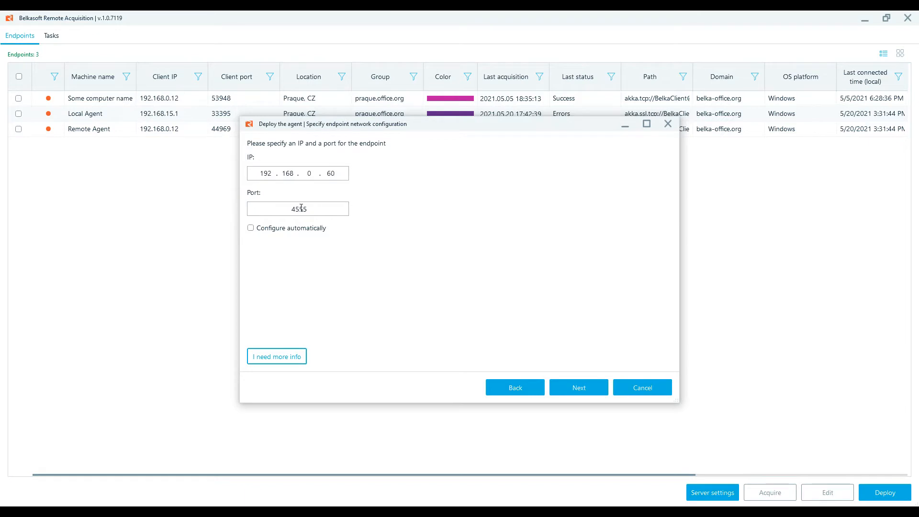
double_click(298, 209)
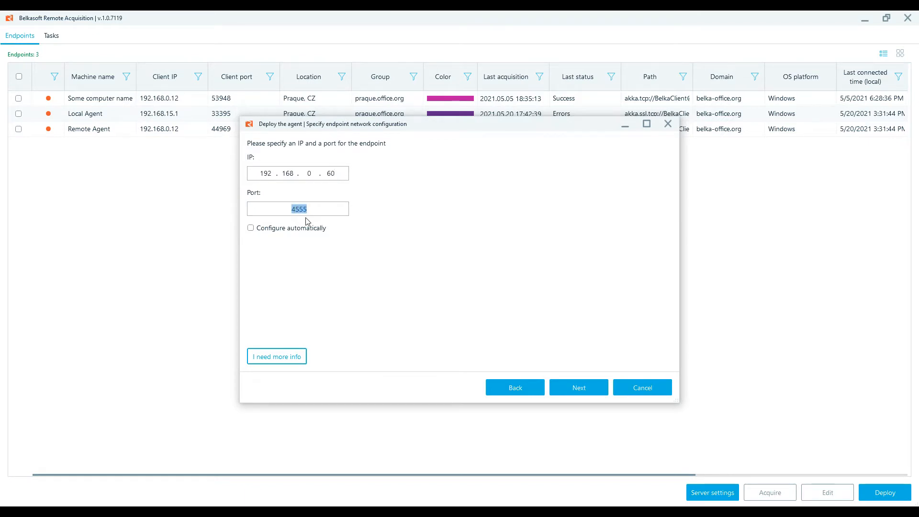
type("6")
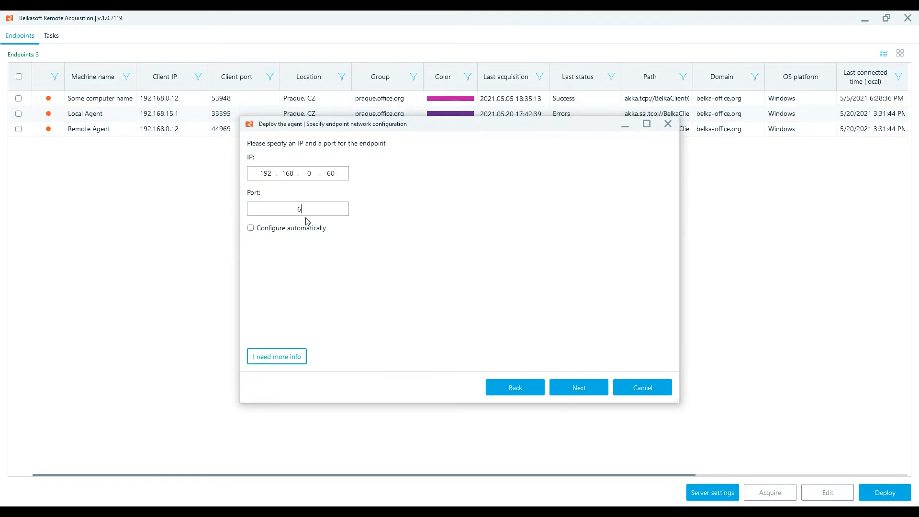
type("580")
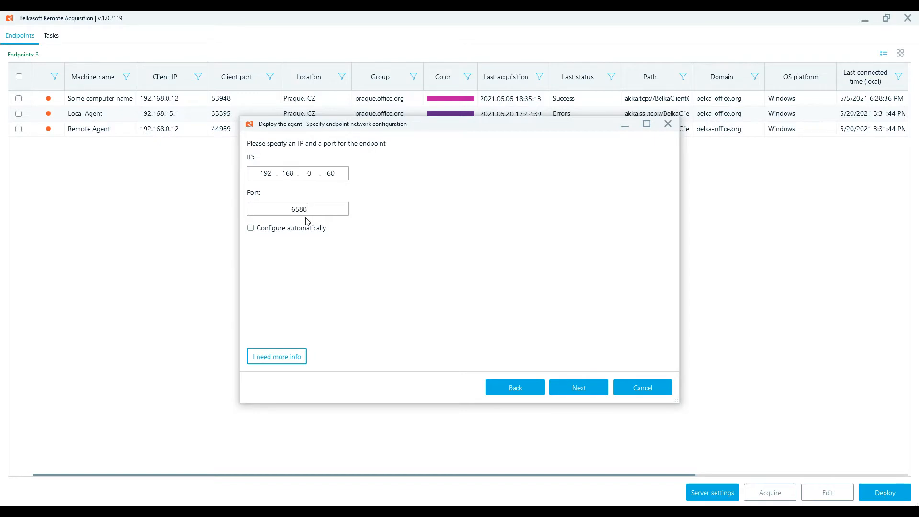
left_click(251, 228)
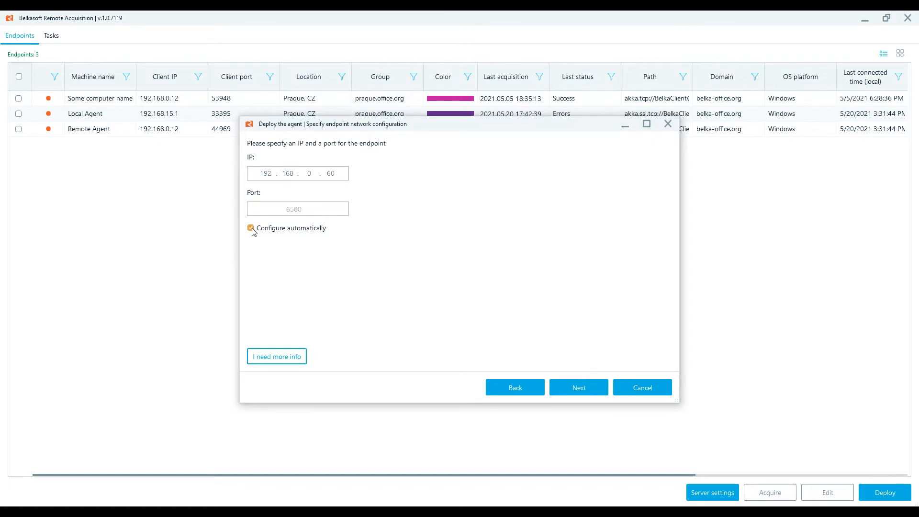
left_click(578, 387)
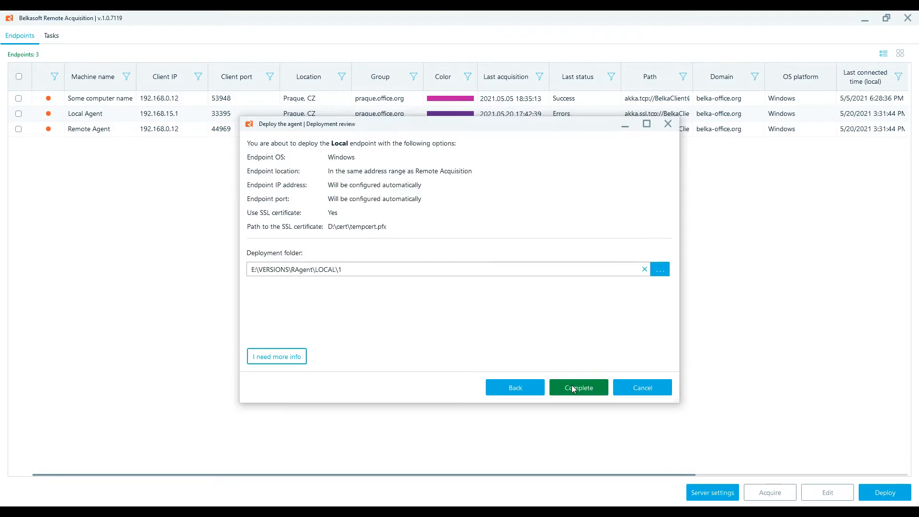
- Set the deployment folder to F:\Belkasoft R Agent and complete the local agent deployment
left_click(660, 269)
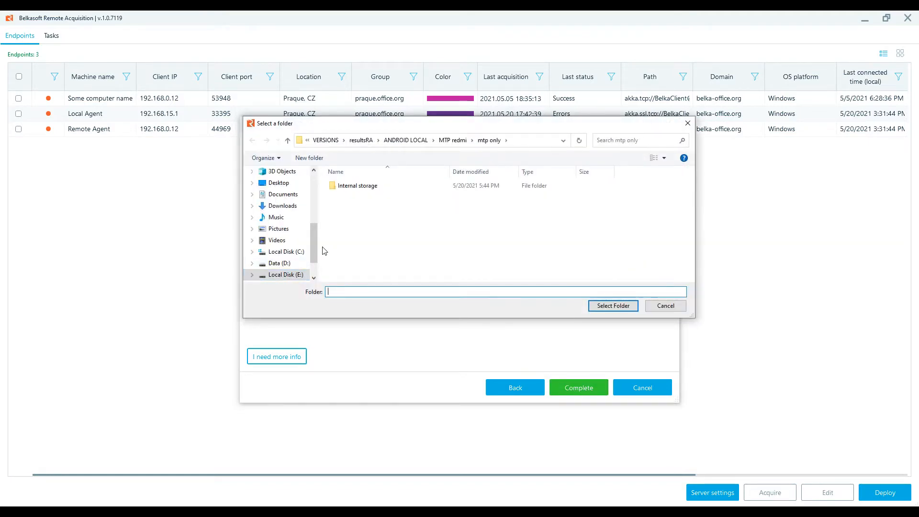
left_click(285, 263)
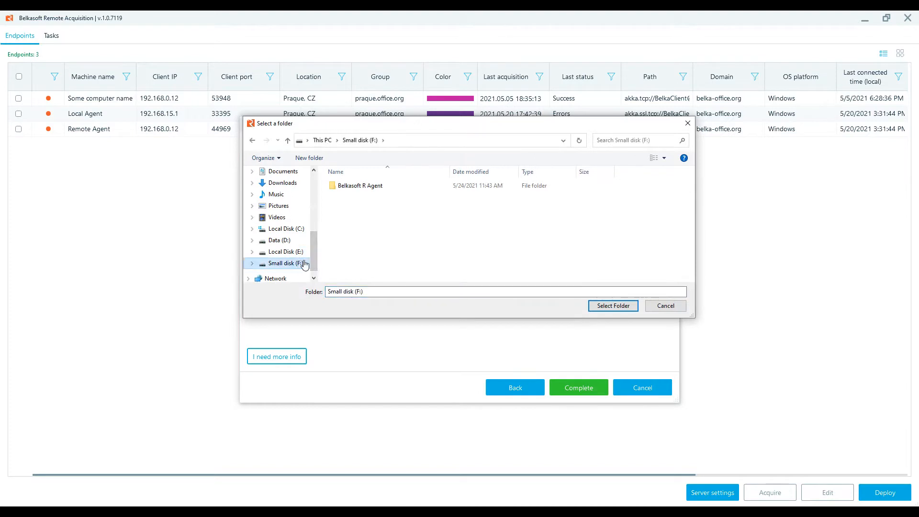
left_click(613, 305)
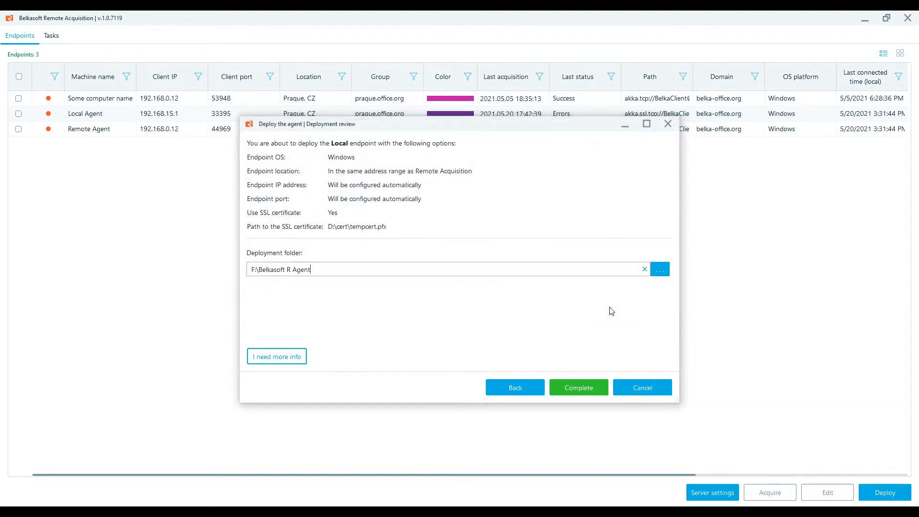
mouse_move(580, 395)
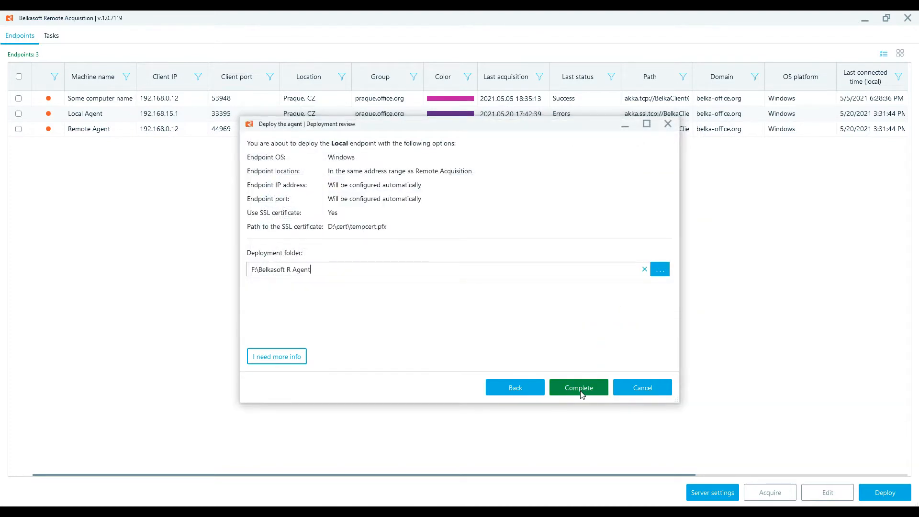
left_click(579, 387)
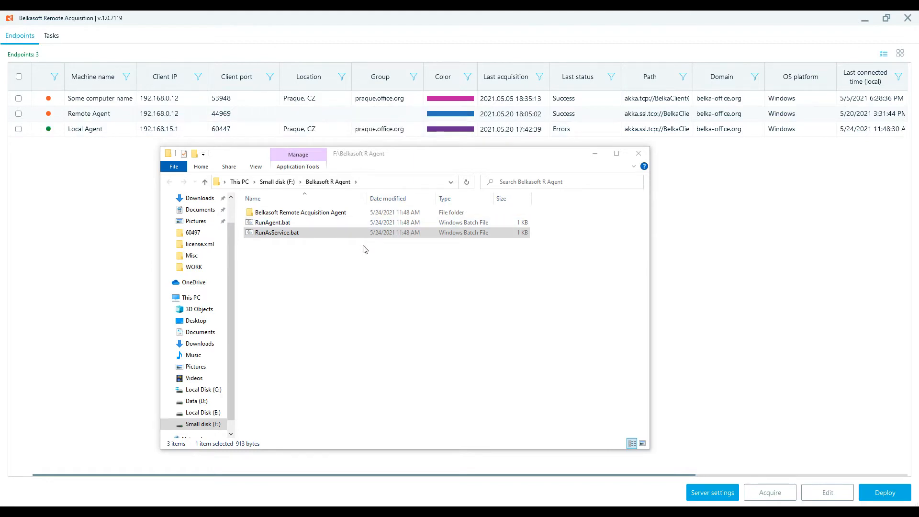
mouse_move(374, 275)
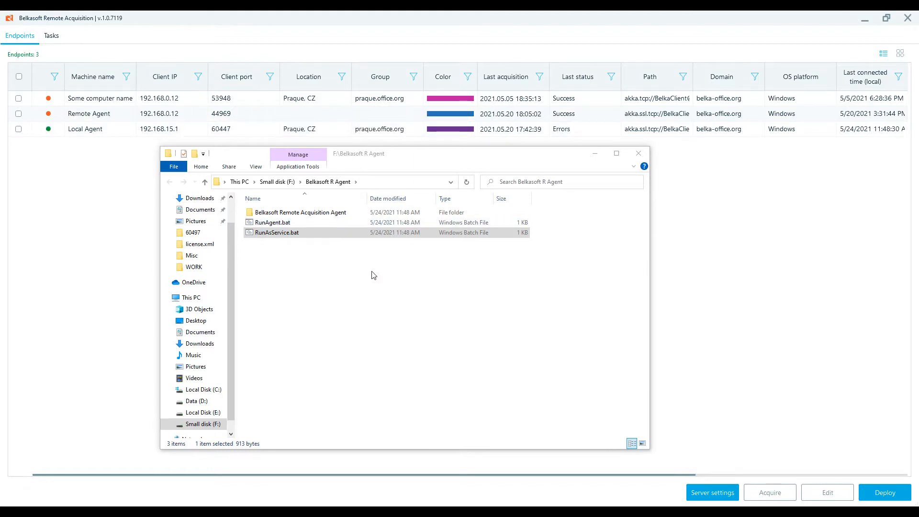
- Minimize the Remote Acquisition window to reveal the Windows desktop
left_click(638, 153)
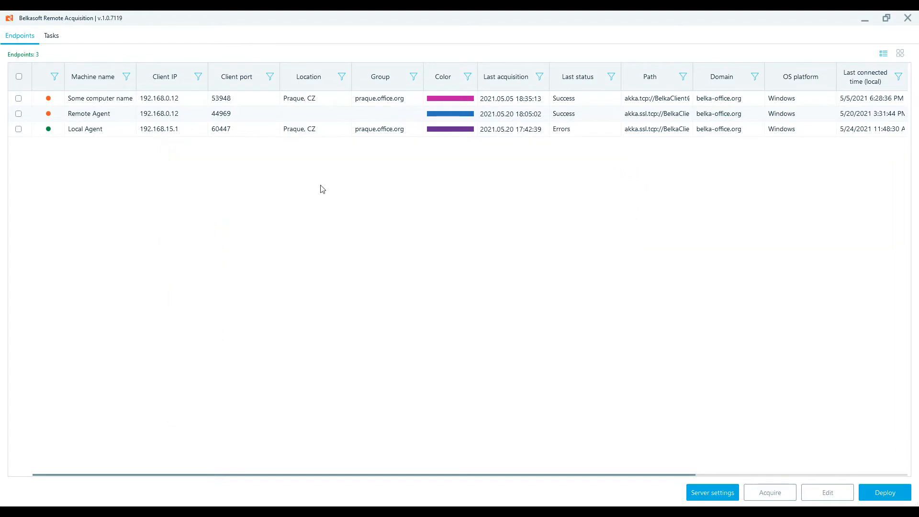
left_click(19, 129)
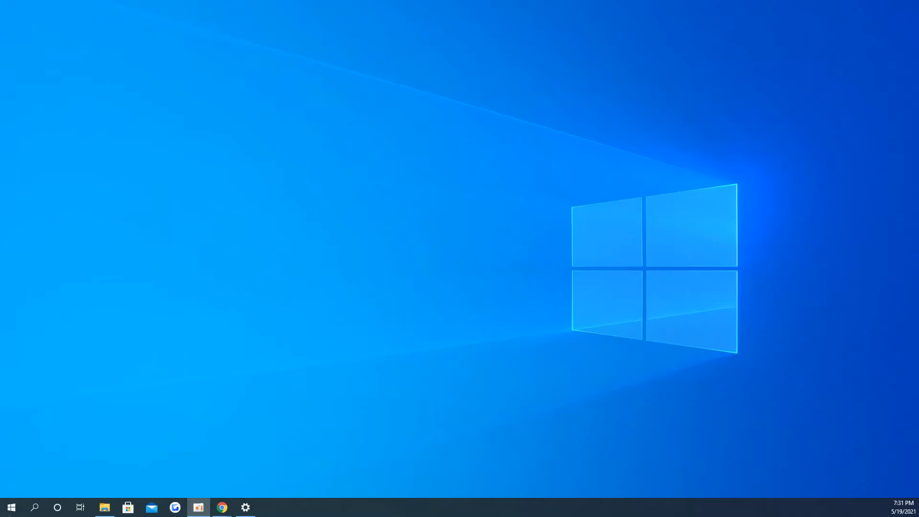
right_click(11, 507)
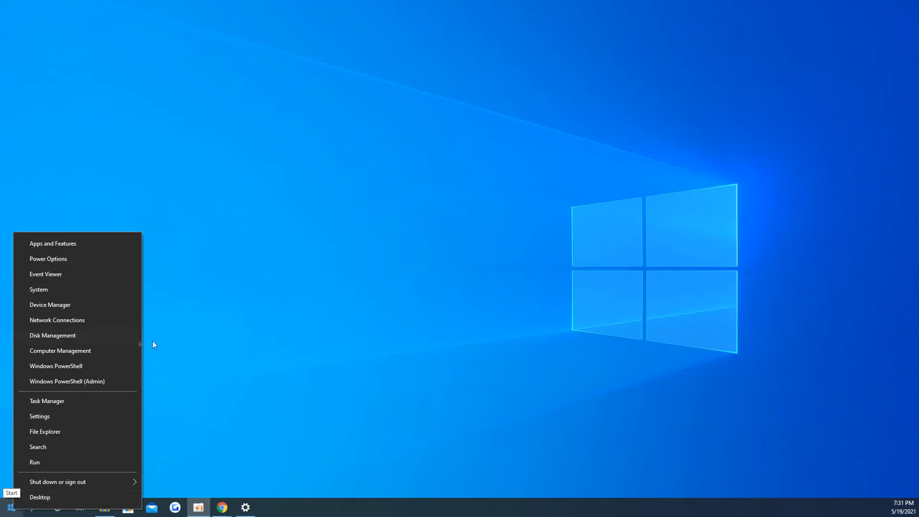
left_click(60, 351)
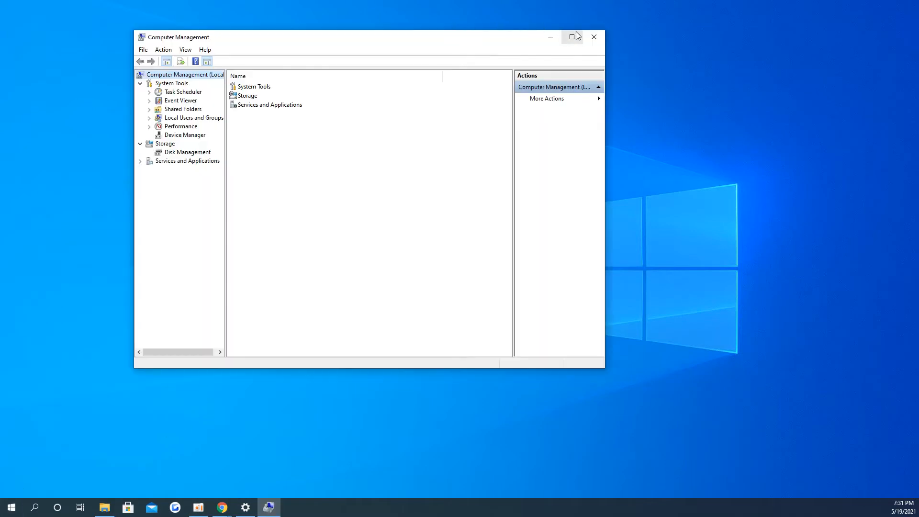
left_click(572, 37)
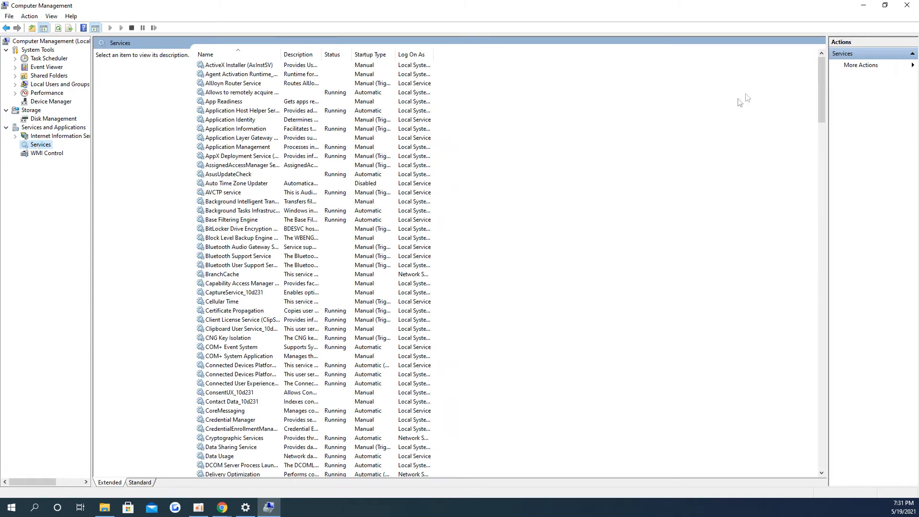
scroll("down", 3)
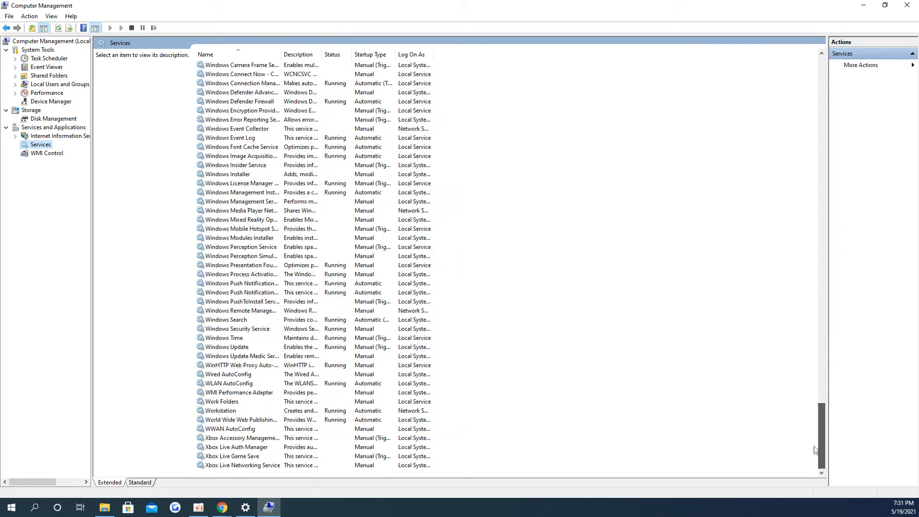
left_click(240, 192)
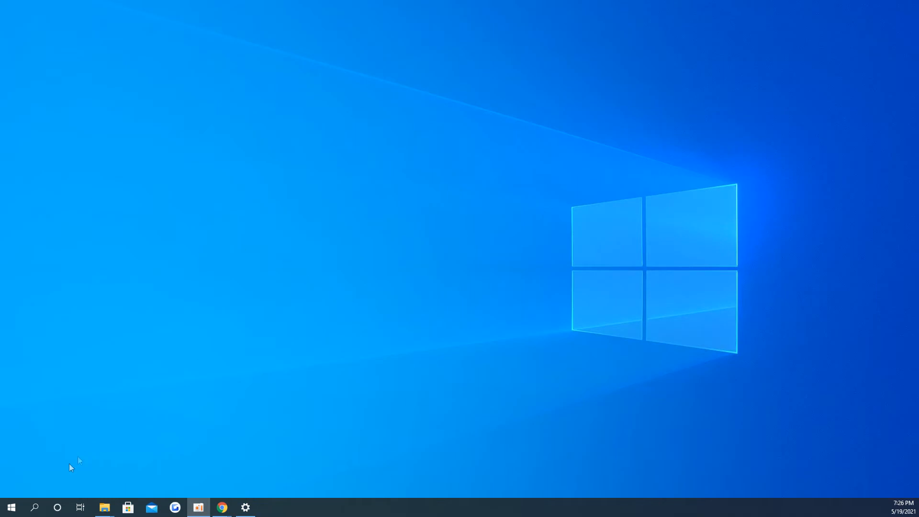
- Open Control Panel's Windows Defender Firewall list of allowed apps
left_click(34, 507)
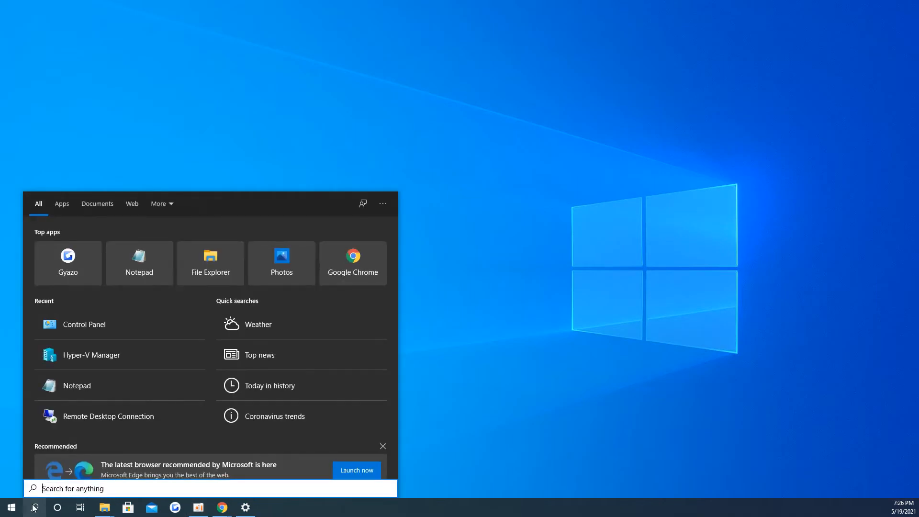
type("control")
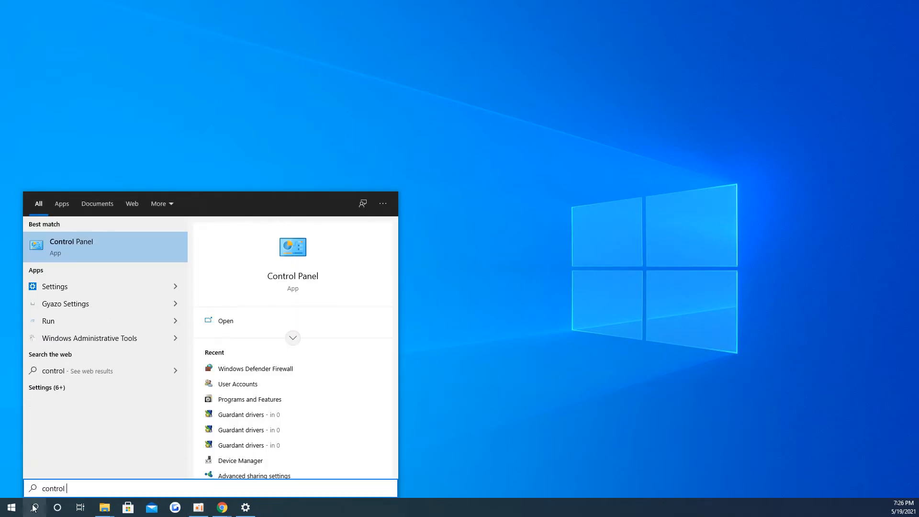
left_click(71, 247)
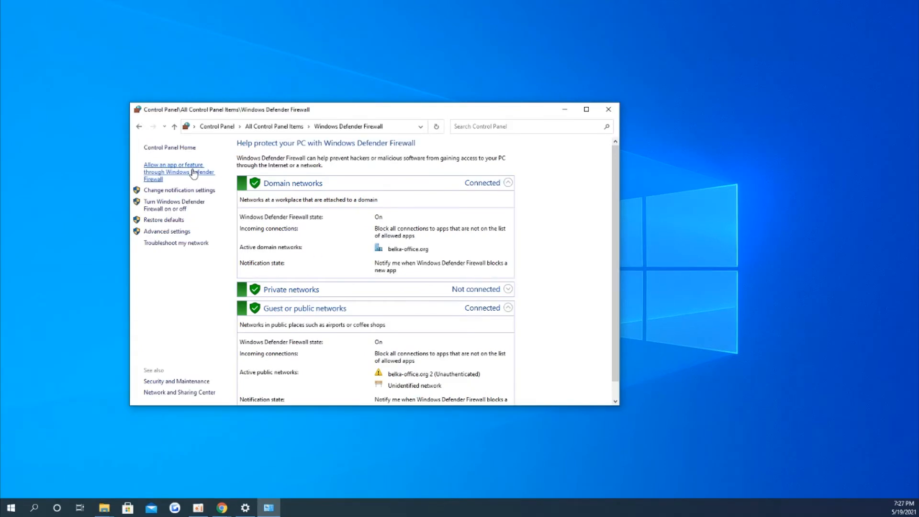
left_click(178, 172)
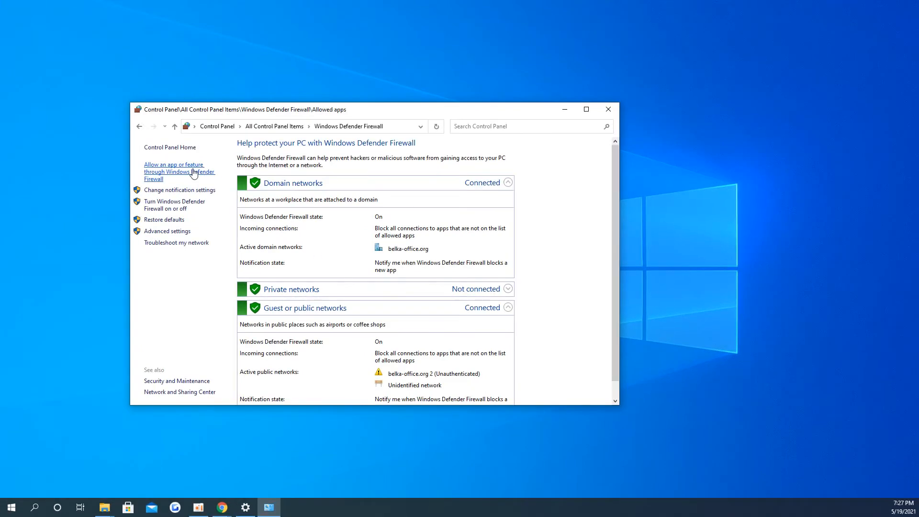
left_click(174, 171)
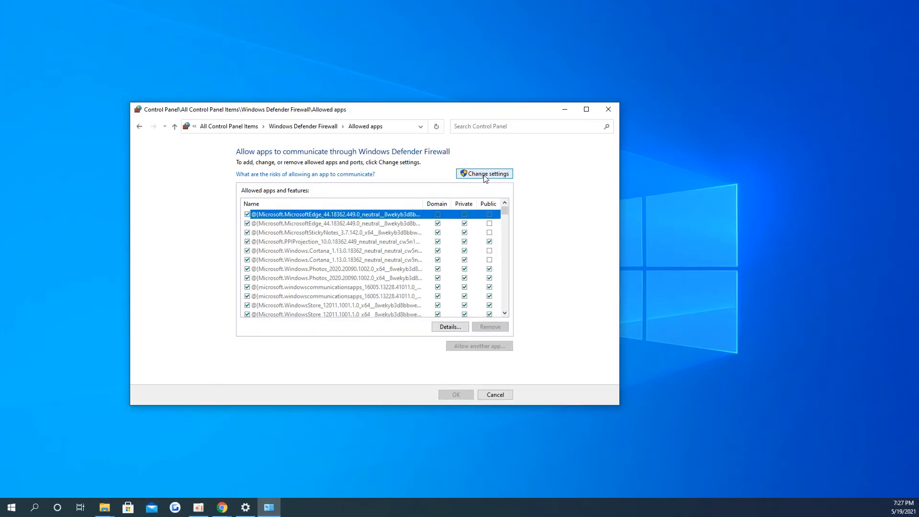
- Unlock the allowed apps list and allow WMI on Domain and Private networks
left_click(484, 173)
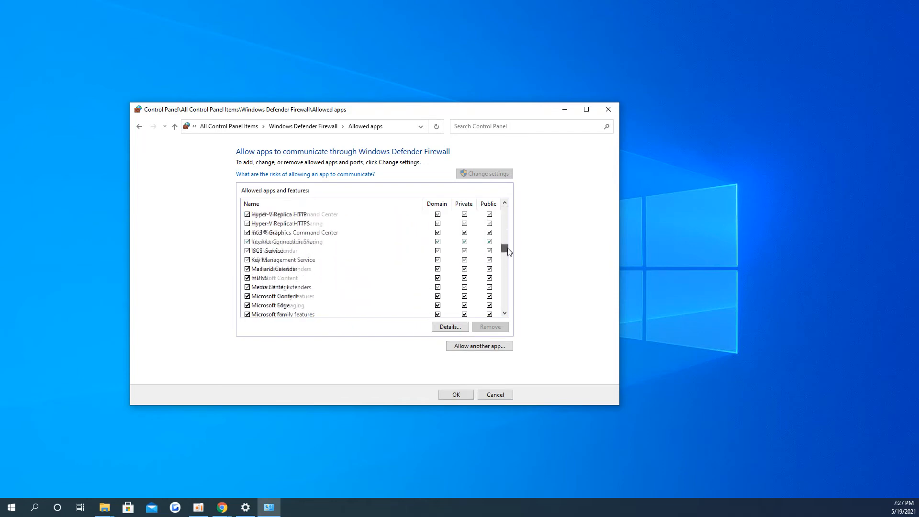
scroll("down", 3)
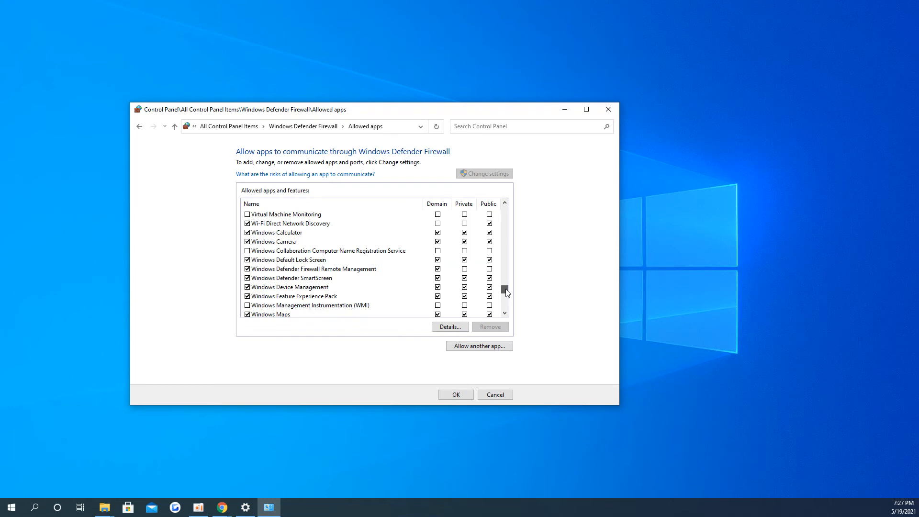
left_click(310, 305)
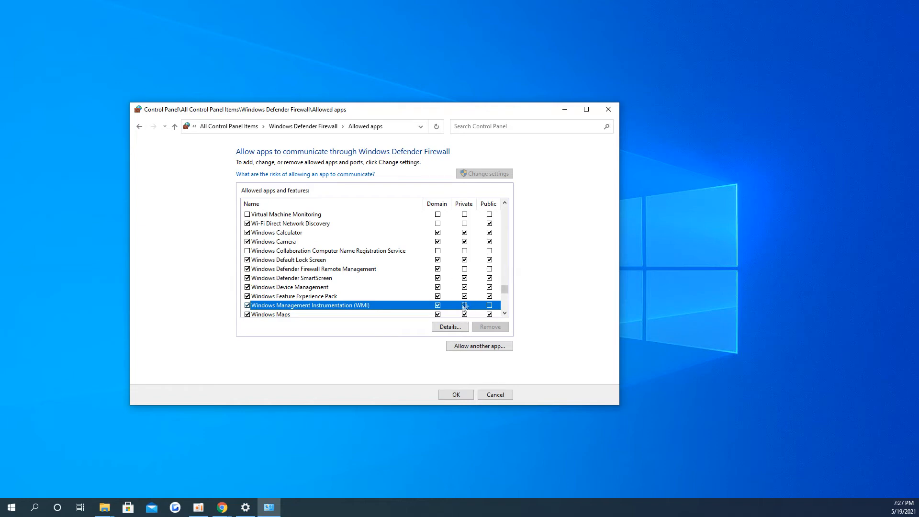
left_click(489, 305)
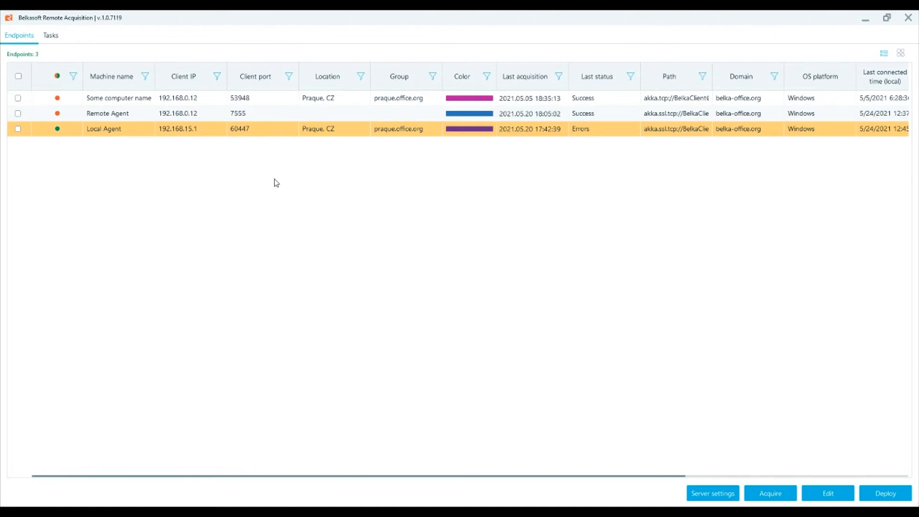
- Start a Windows agent deployment for endpoints in the same address range
left_click(885, 494)
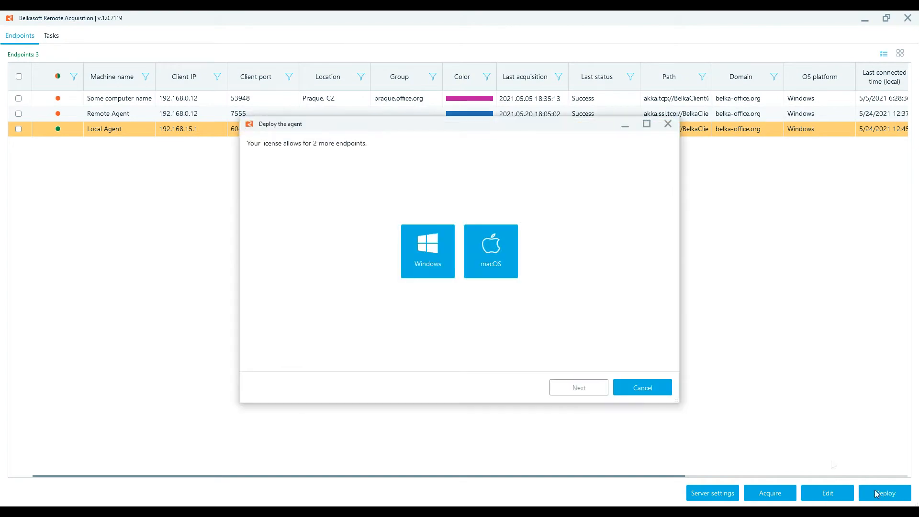
left_click(428, 251)
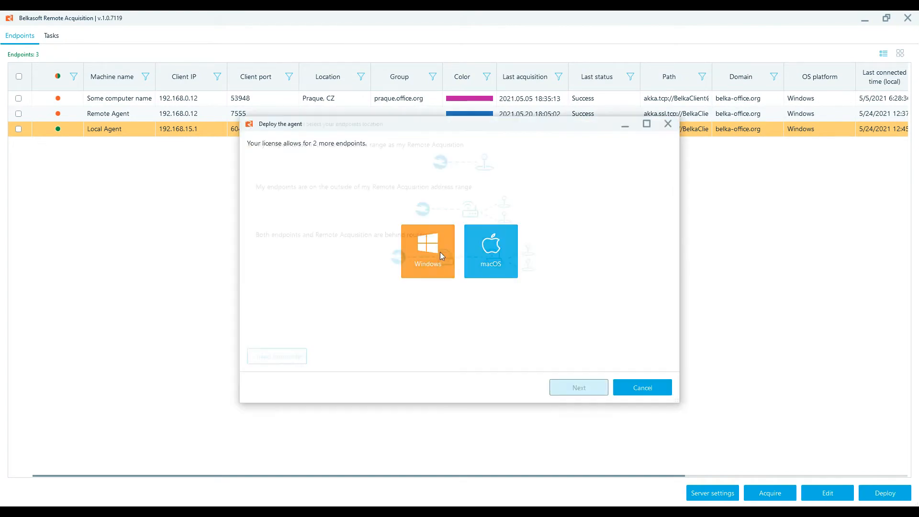
left_click(428, 251)
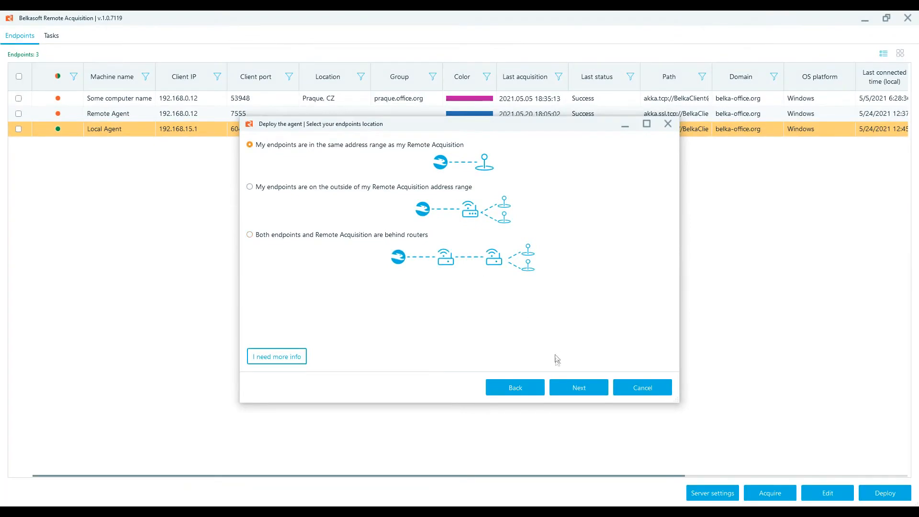
left_click(579, 387)
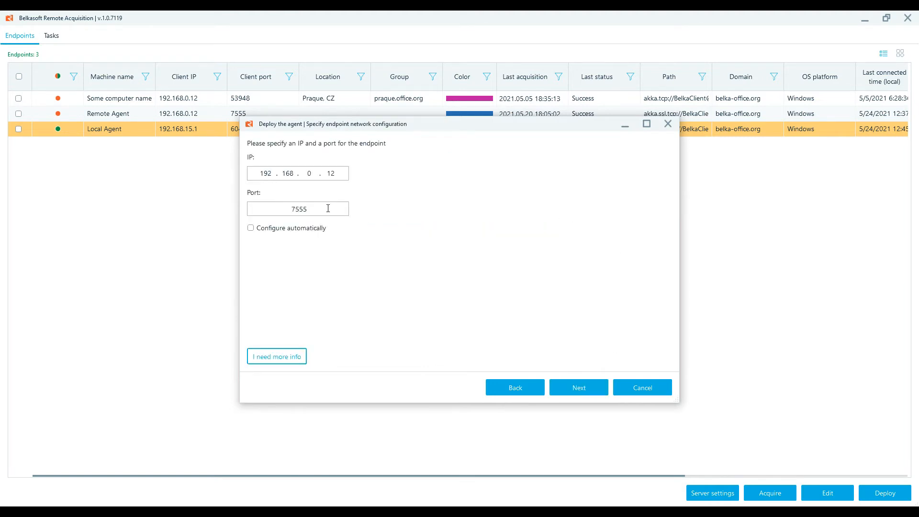
- Set port 7544 with automatic configuration off and advance to the review
type("7544")
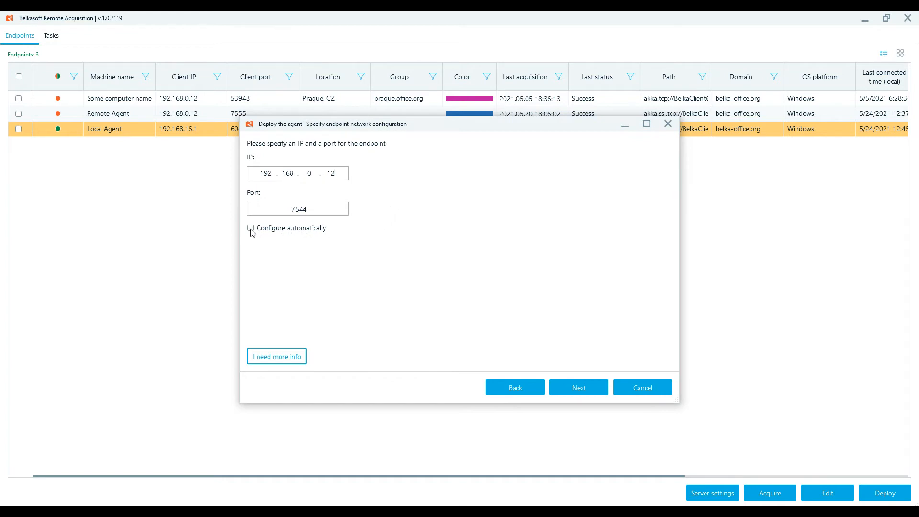
left_click(251, 228)
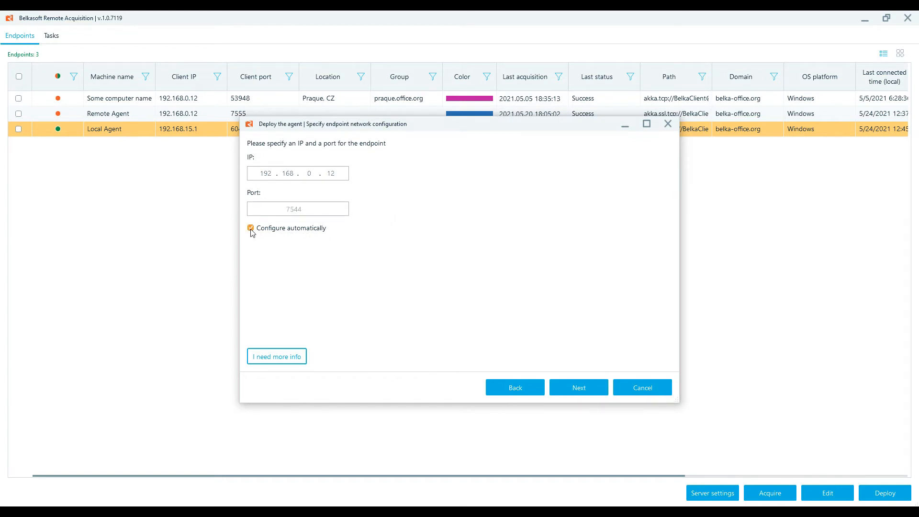
left_click(250, 228)
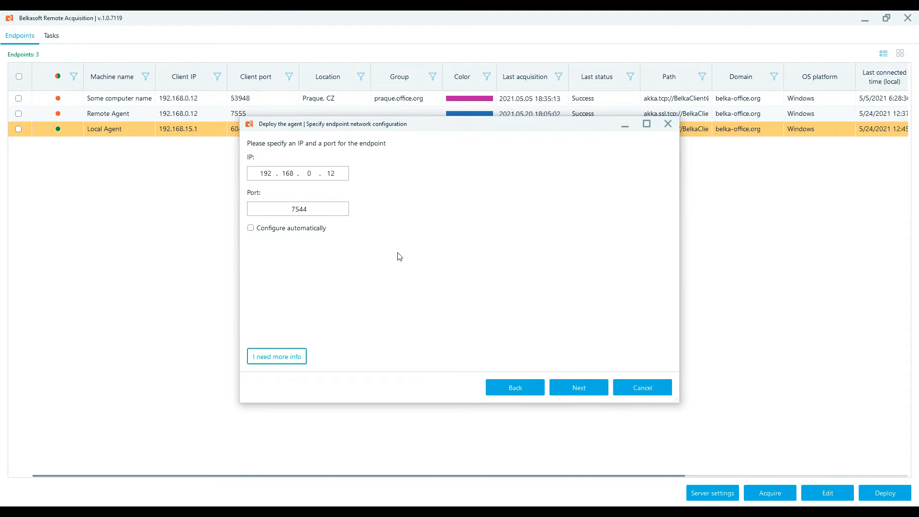
left_click(579, 388)
type("D:\\Agent_R")
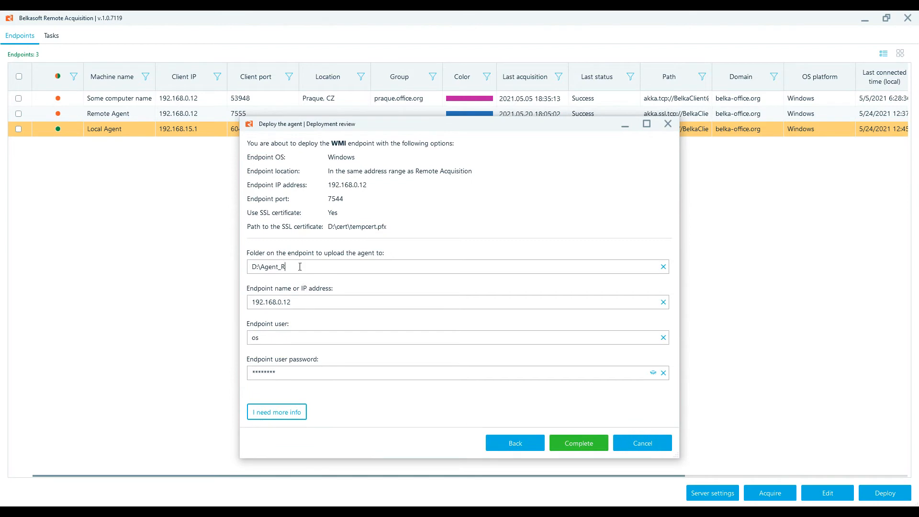
- Re-enter the endpoint user password and submit the WMI deployment to 192.168.0.12
key("BackSpace")
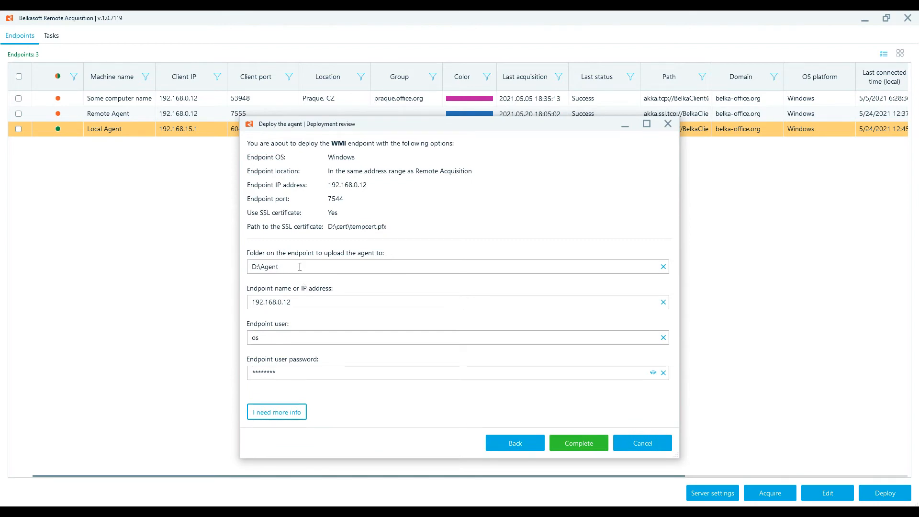
mouse_move(264, 338)
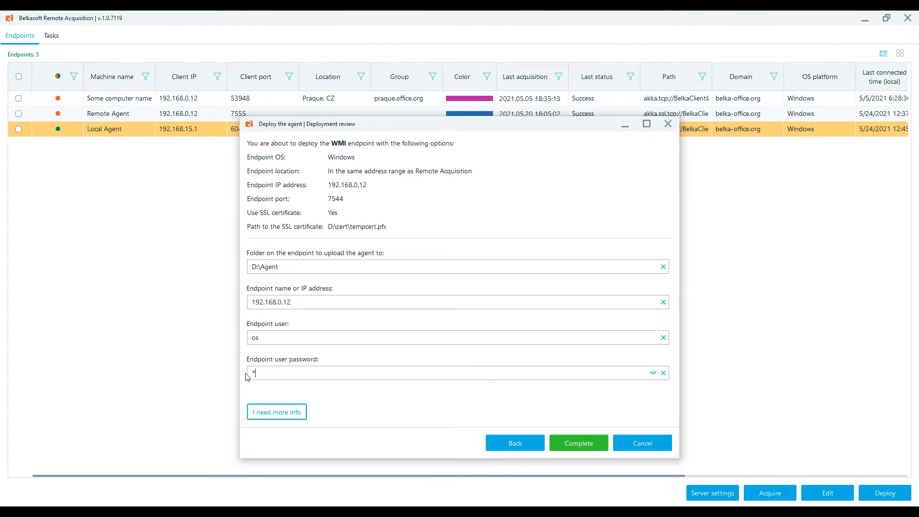
type("**")
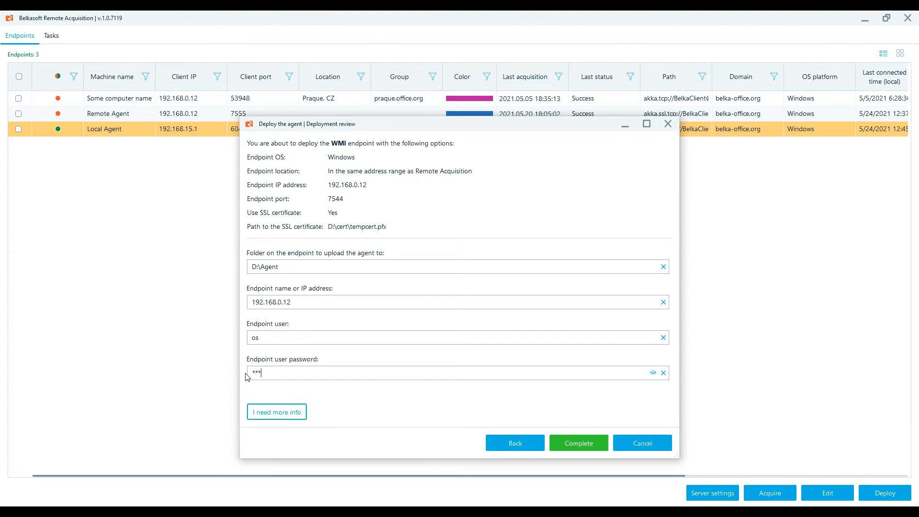
type("****")
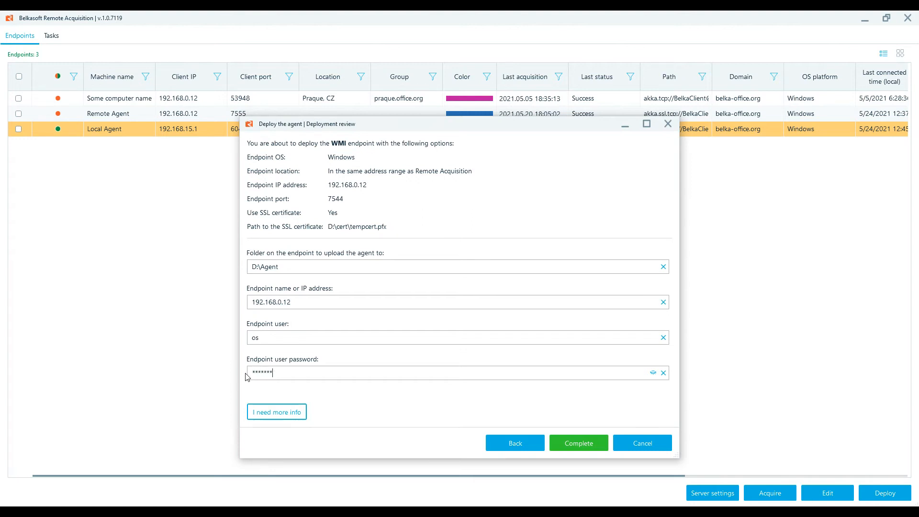
mouse_move(592, 448)
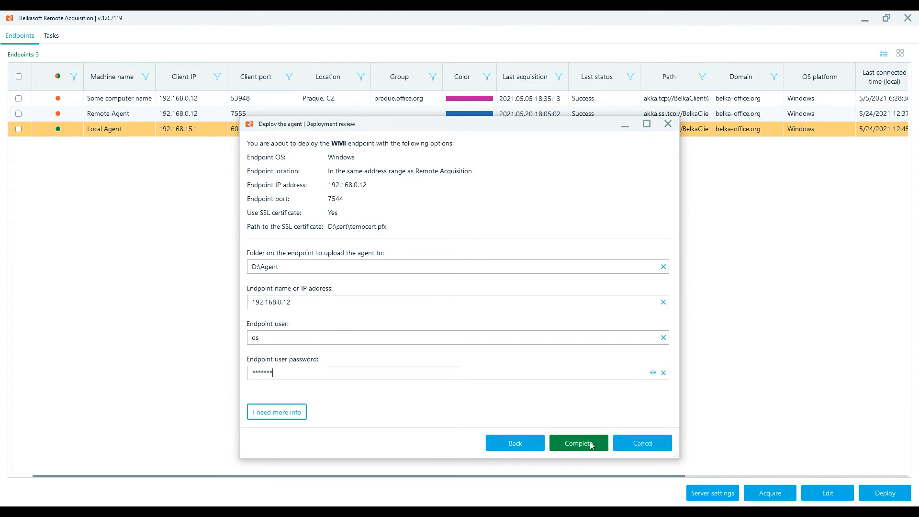
left_click(579, 443)
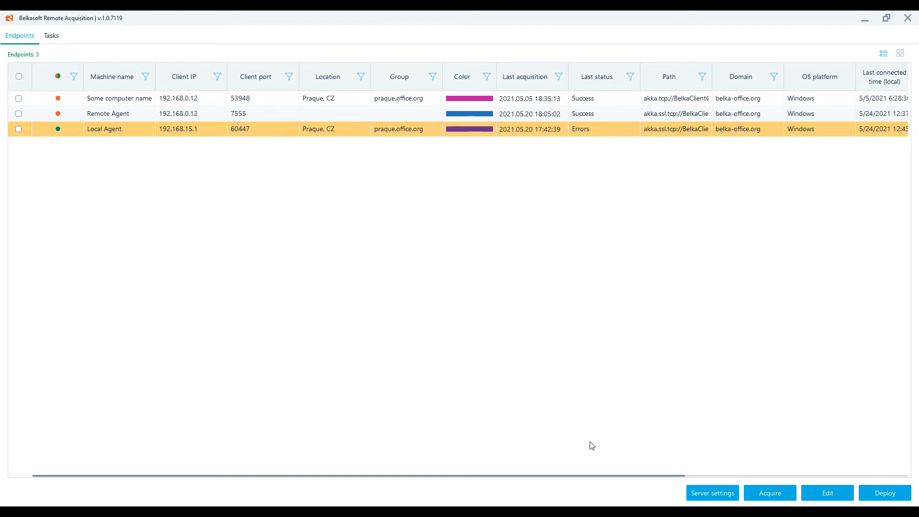
mouse_move(53, 38)
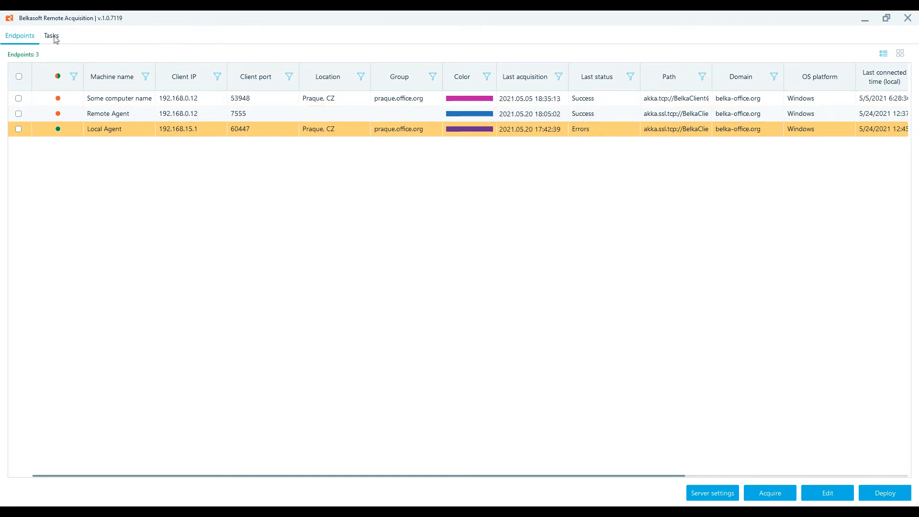
- Check the WMI task in Tasks, then select Remote Agent and view endpoints as cards
left_click(51, 36)
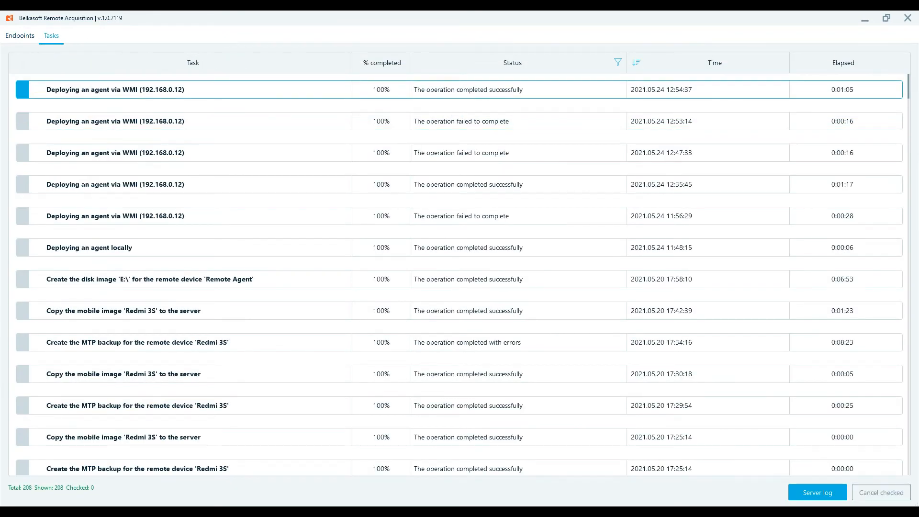
mouse_move(387, 94)
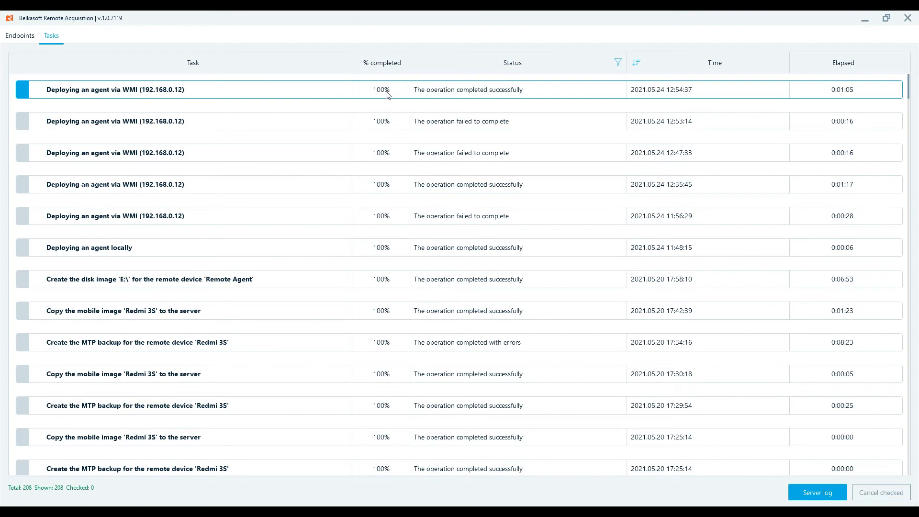
left_click(20, 36)
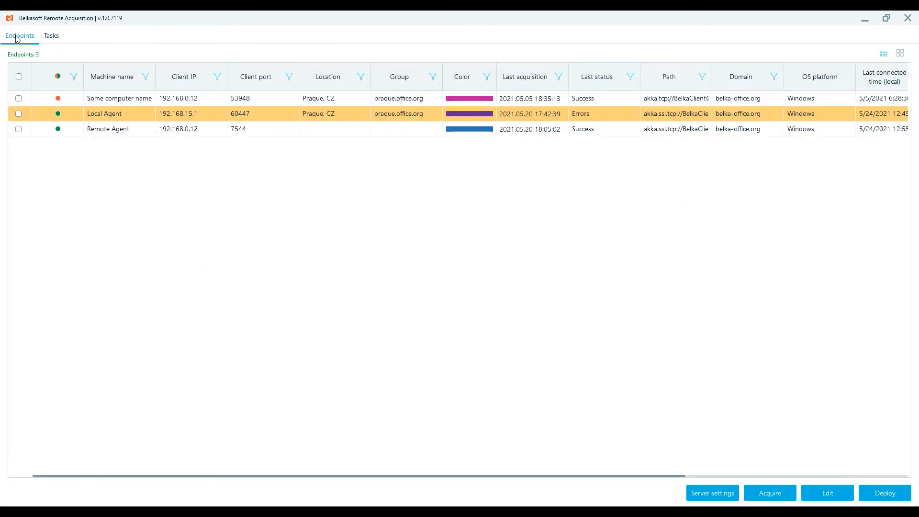
left_click(19, 129)
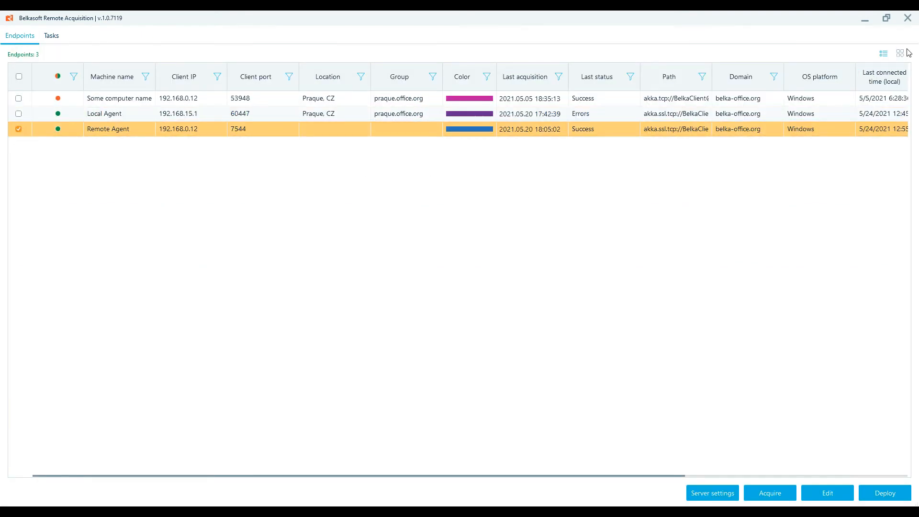
left_click(897, 52)
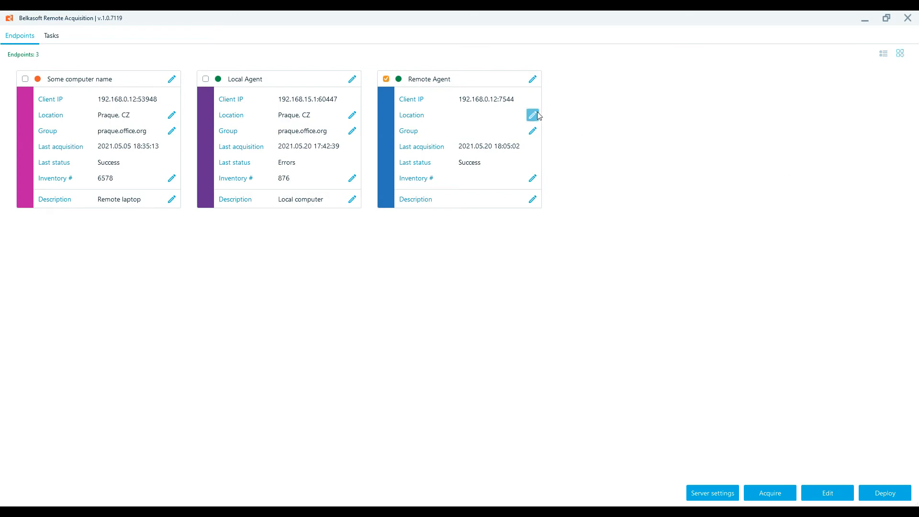
mouse_move(450, 83)
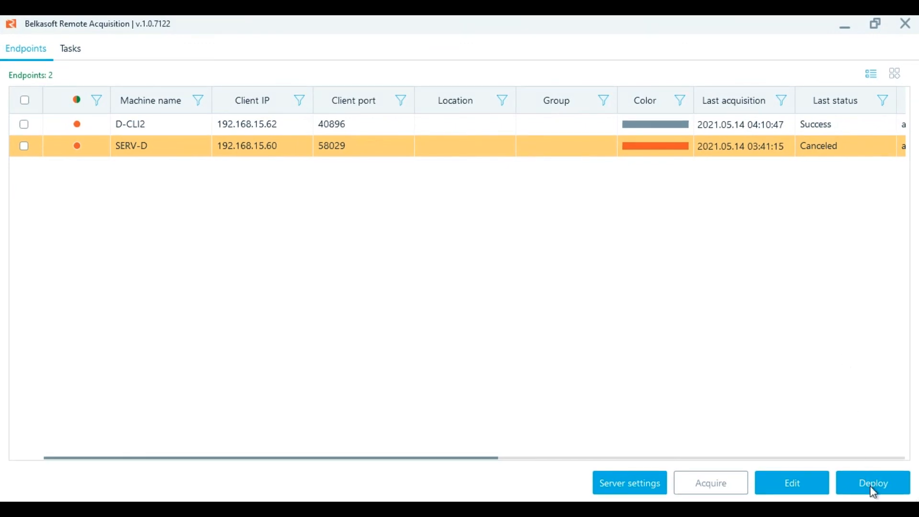
- Run the GPO agent deployment into C:\GPO and select its task in Tasks
left_click(873, 483)
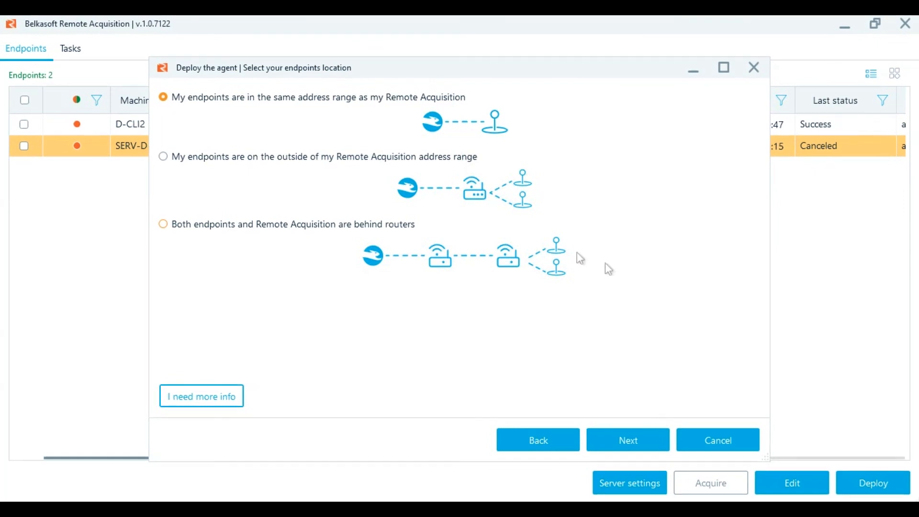
left_click(628, 439)
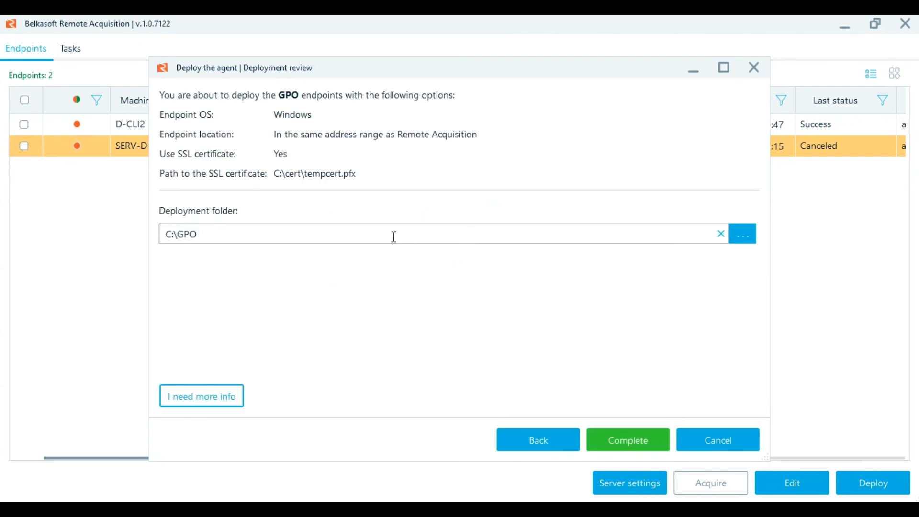
mouse_move(654, 456)
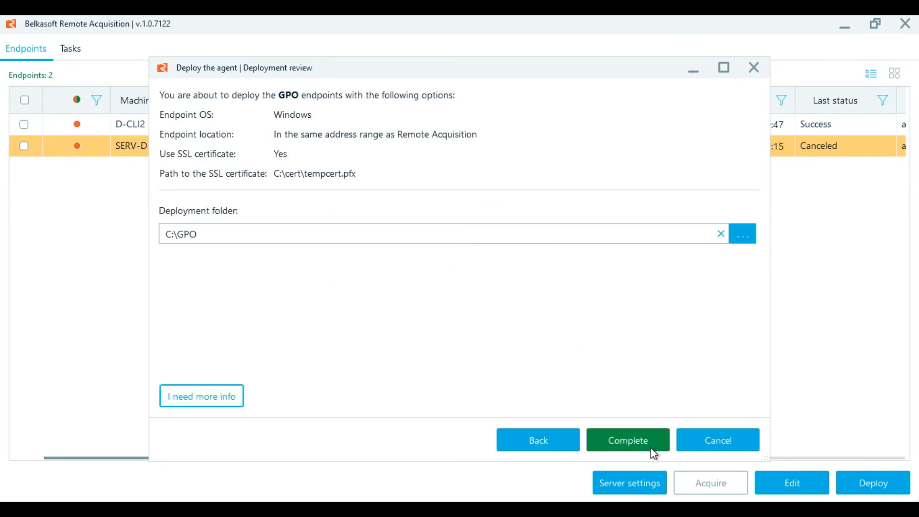
left_click(628, 440)
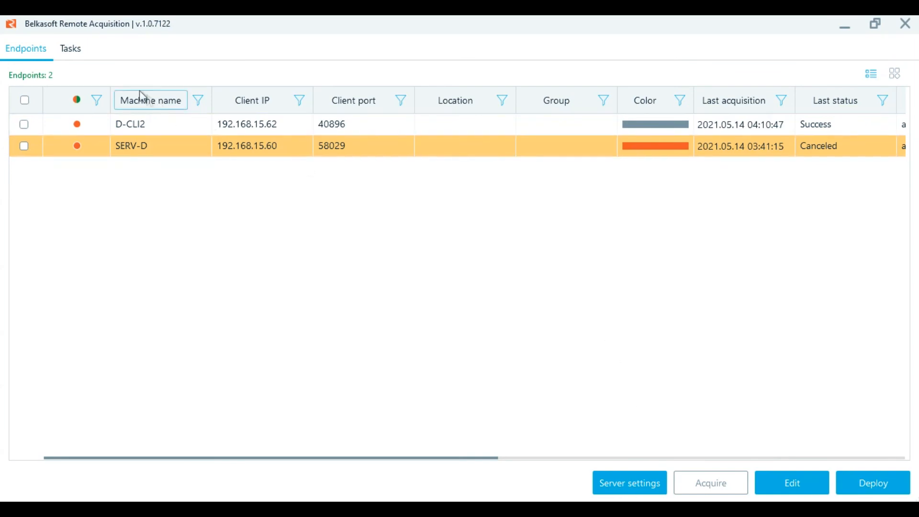
left_click(71, 48)
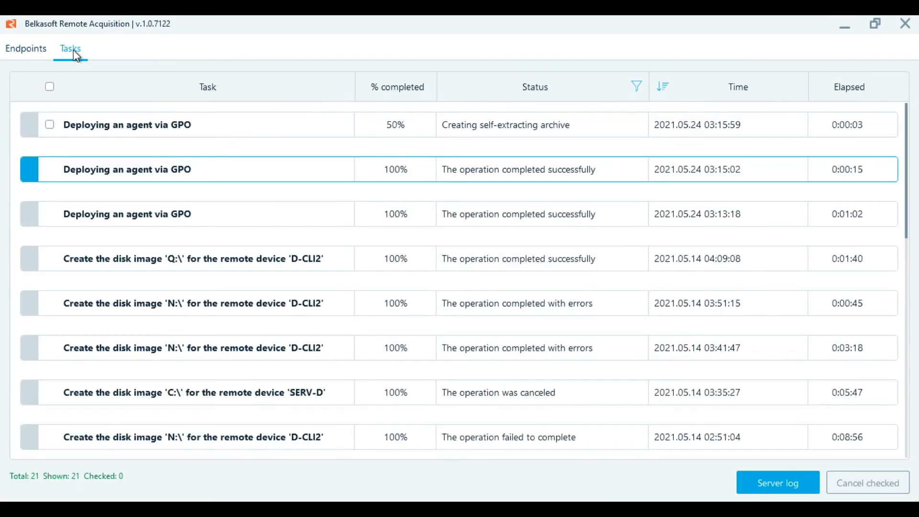
left_click(49, 125)
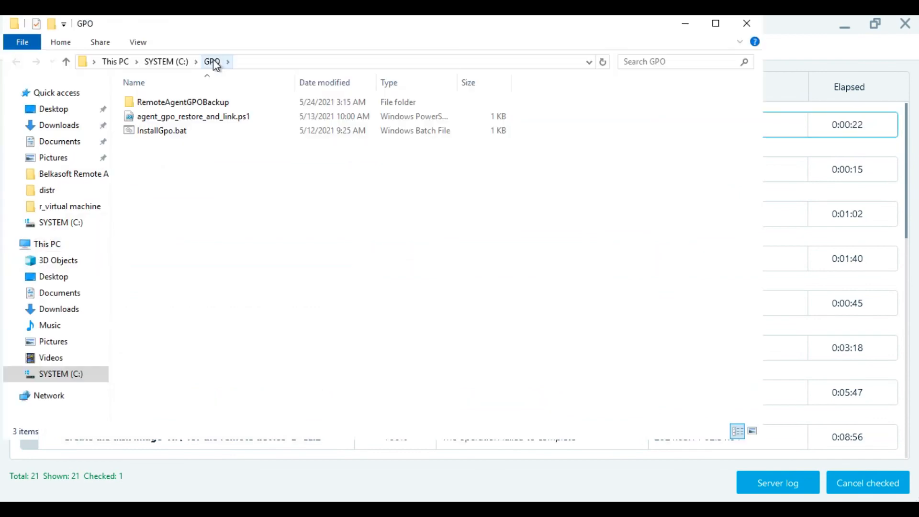
- Run InstallGpo.bat from the C:\GPO folder to open Group Policy Management
left_click(161, 131)
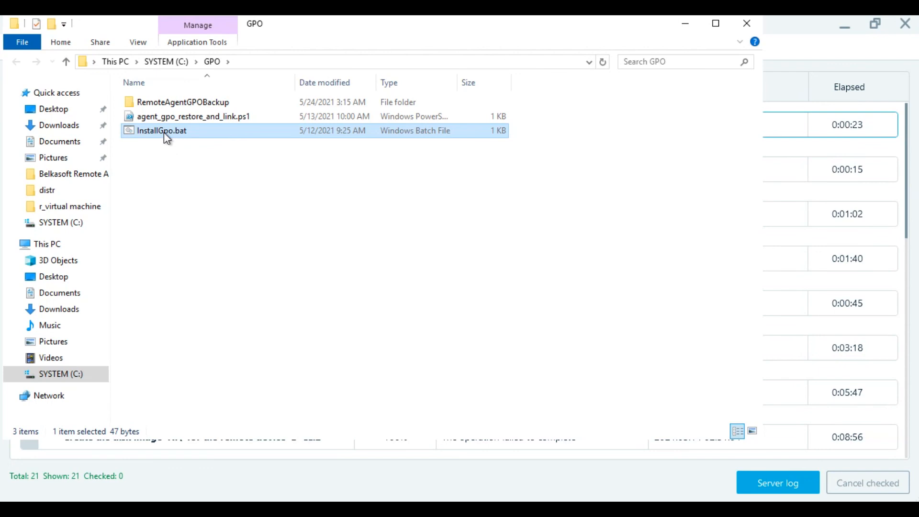
double_click(161, 131)
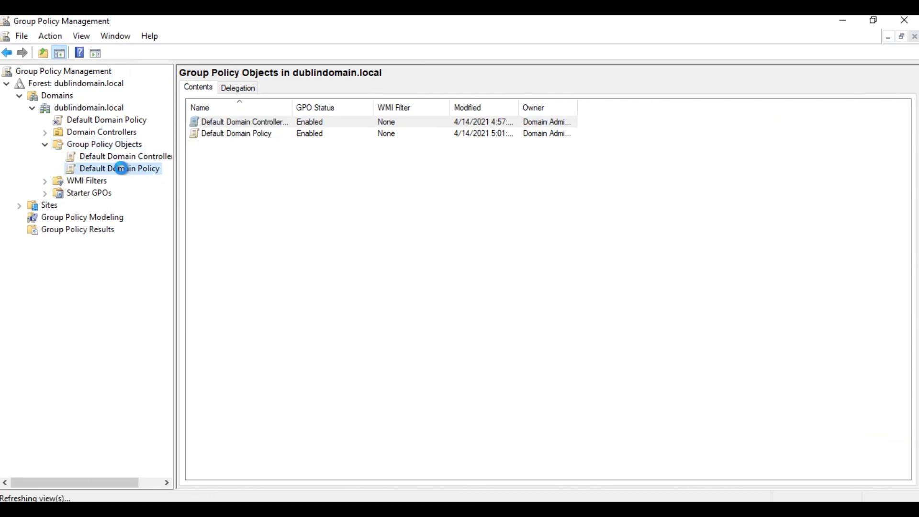
- Refresh Group Policy Objects and confirm RemoteAgentGPO is linked to dublindomain.local
right_click(103, 144)
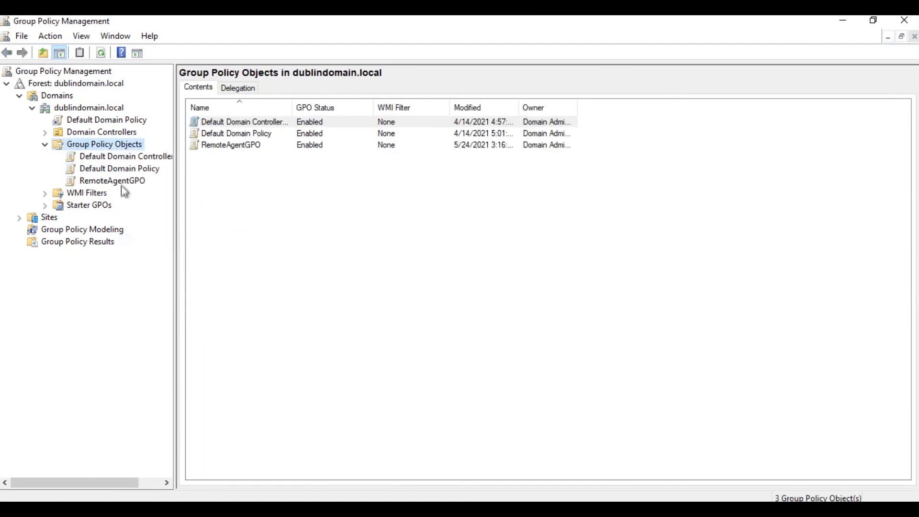
left_click(111, 180)
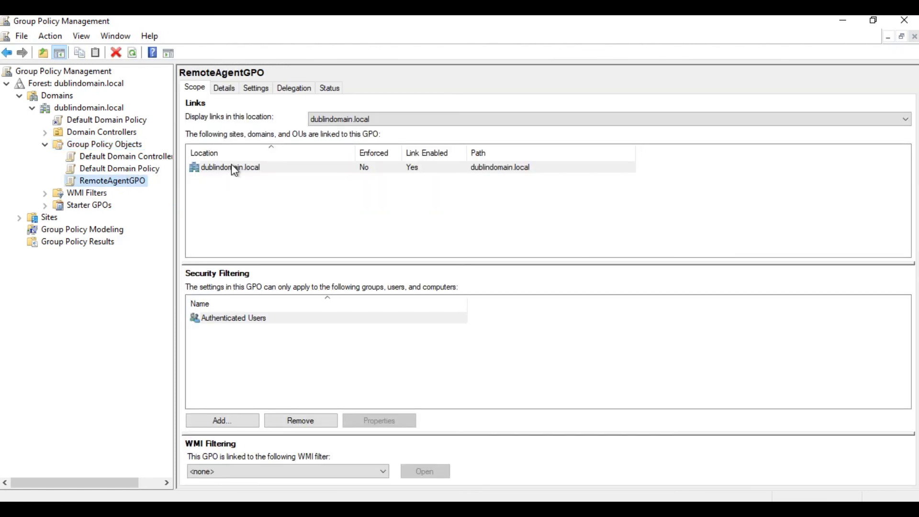
left_click(231, 167)
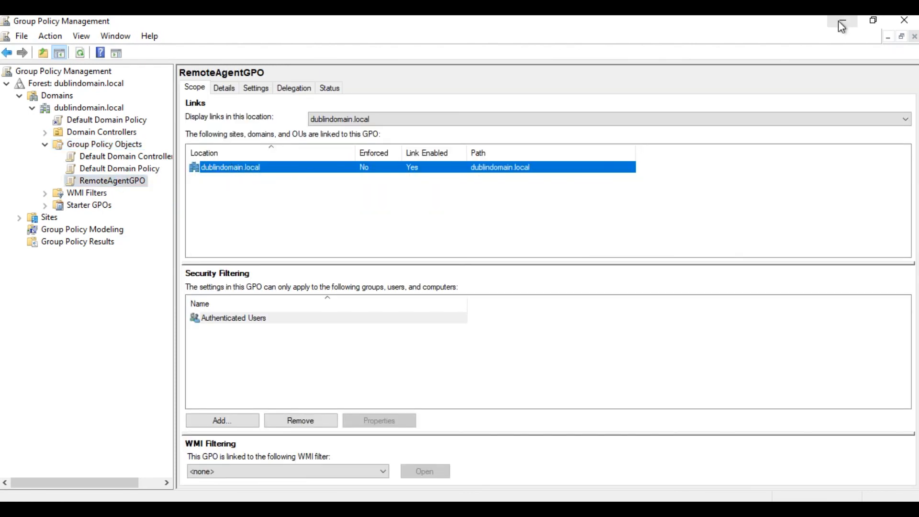